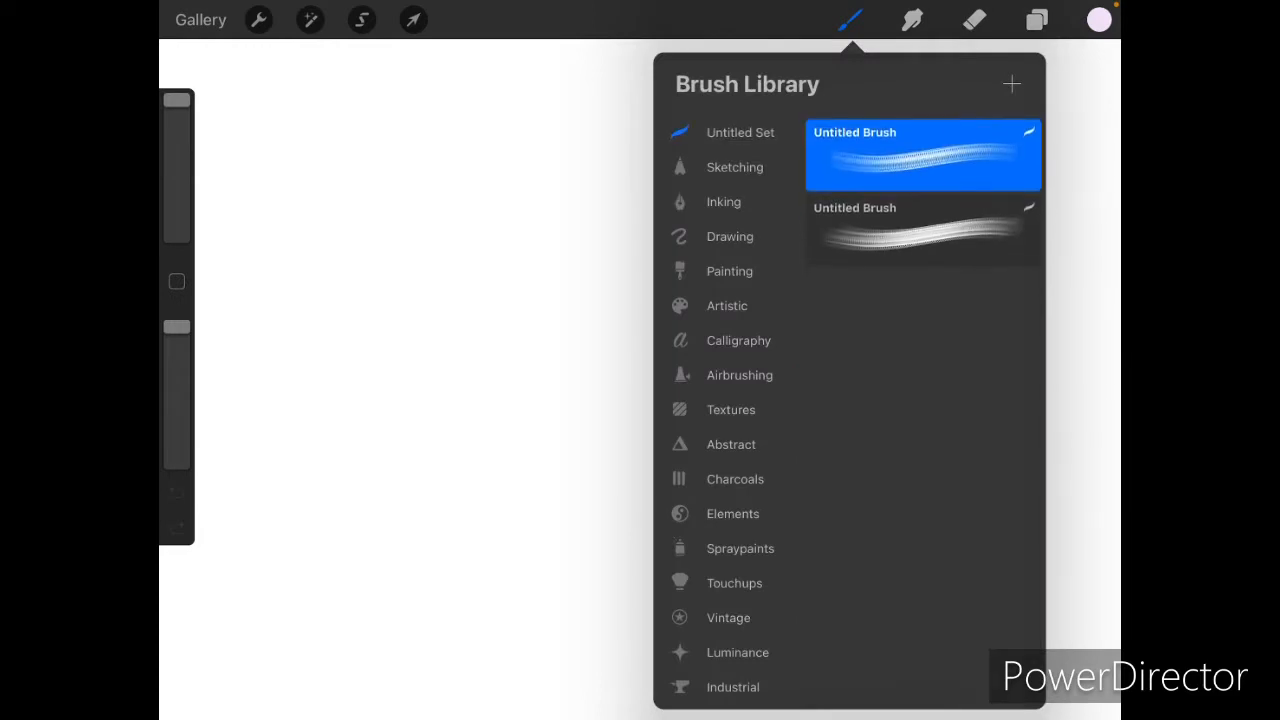
- Doodle purple test strokes with a library brush, then undo them back to a blank black canvas
left_click(1100, 20)
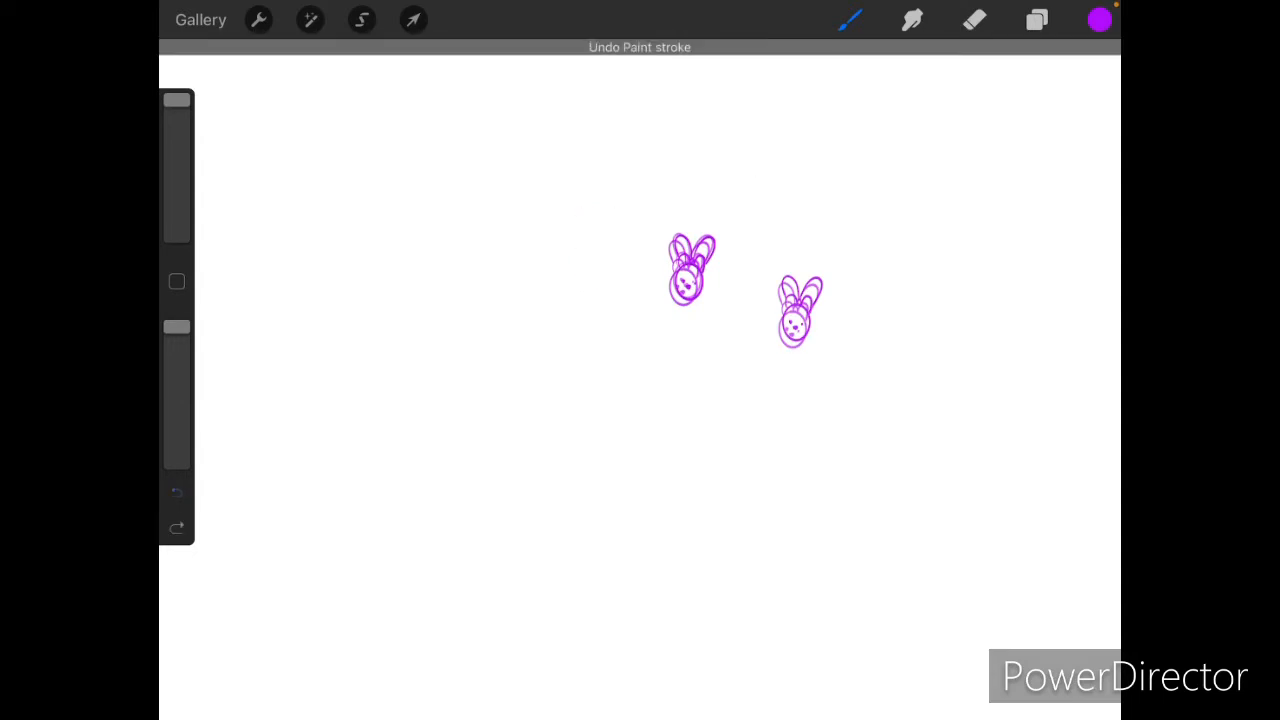
left_click(1036, 20)
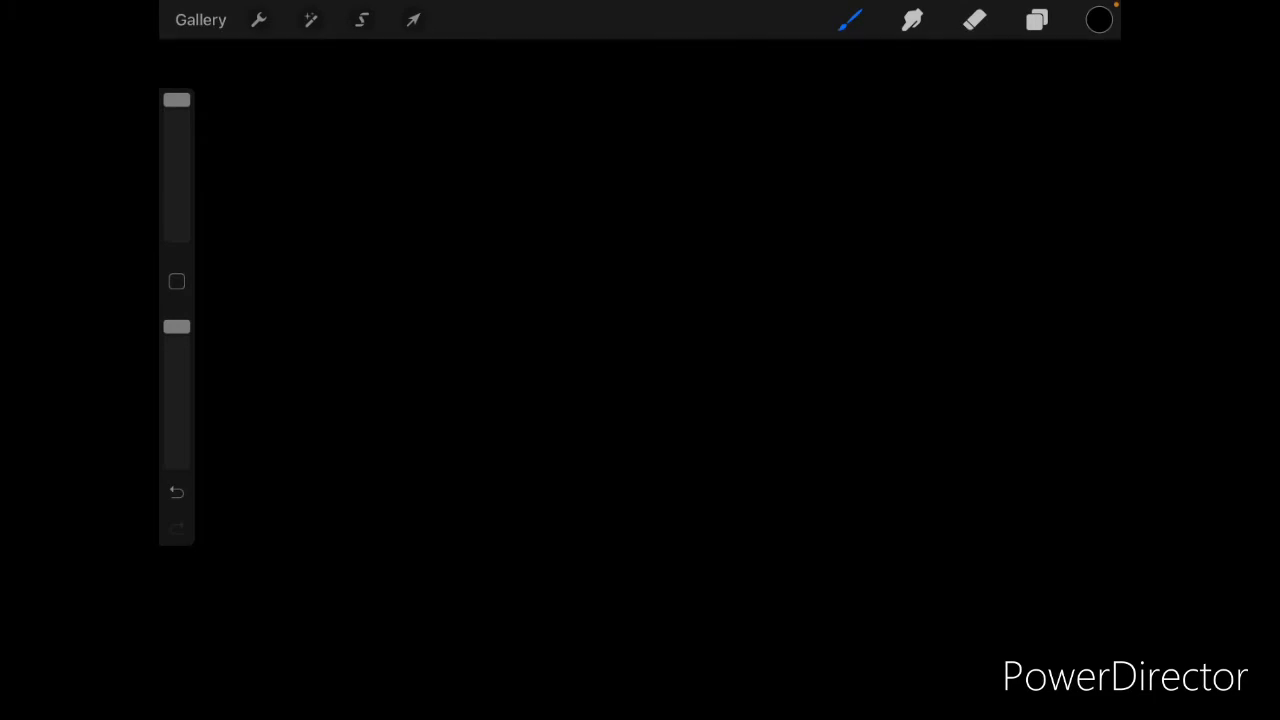
- Select Layer 2 in Layers and bring up the Add menu from Actions
left_click(1036, 20)
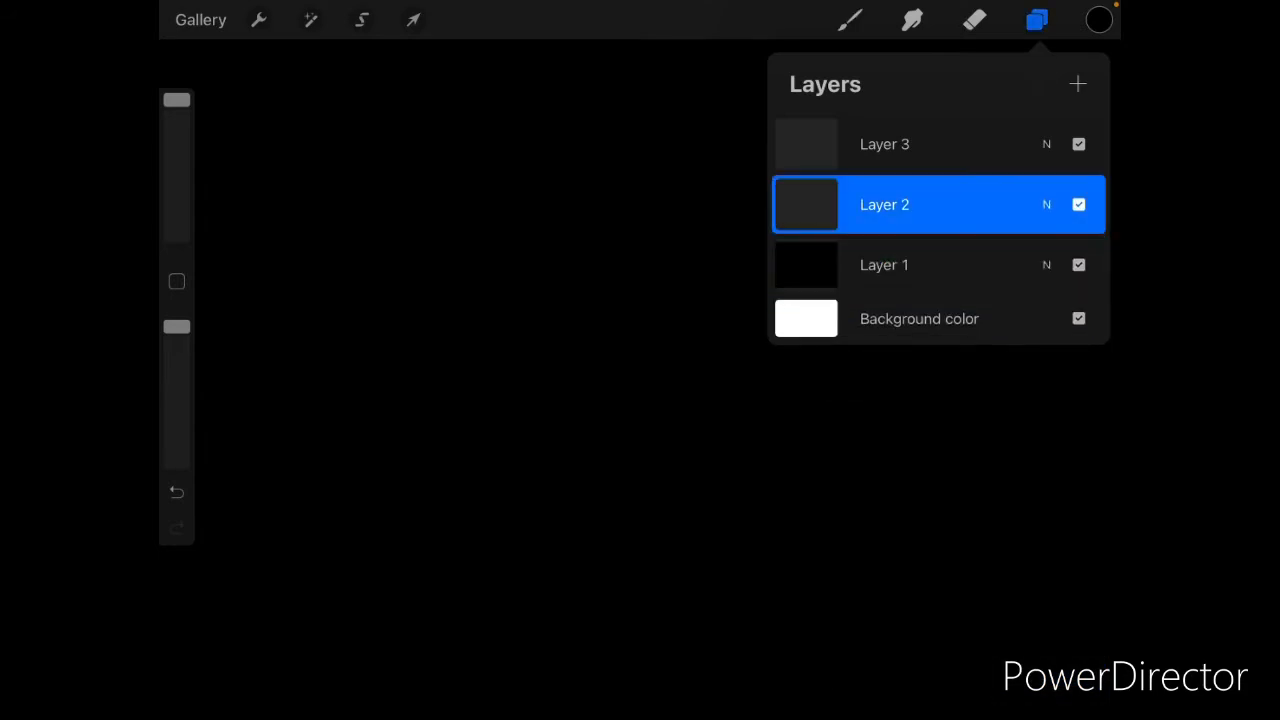
left_click(258, 20)
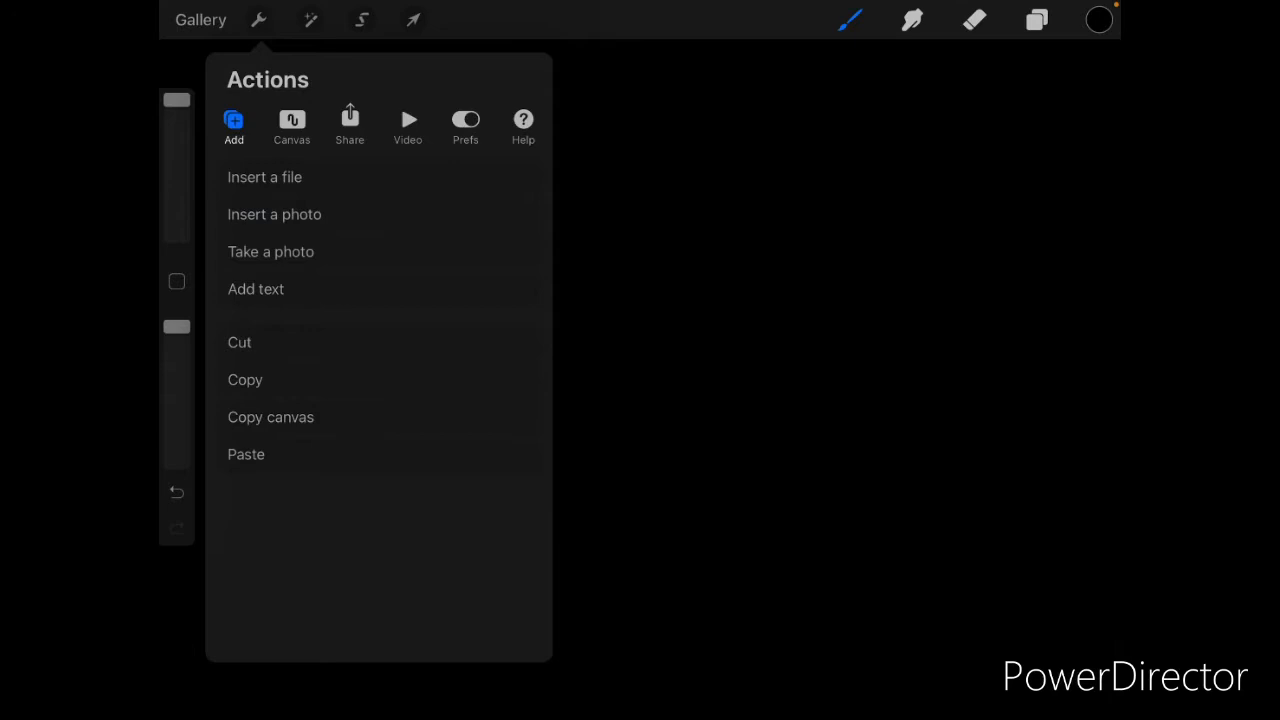
- Insert the anime girl image from the Photos library onto the canvas
left_click(274, 214)
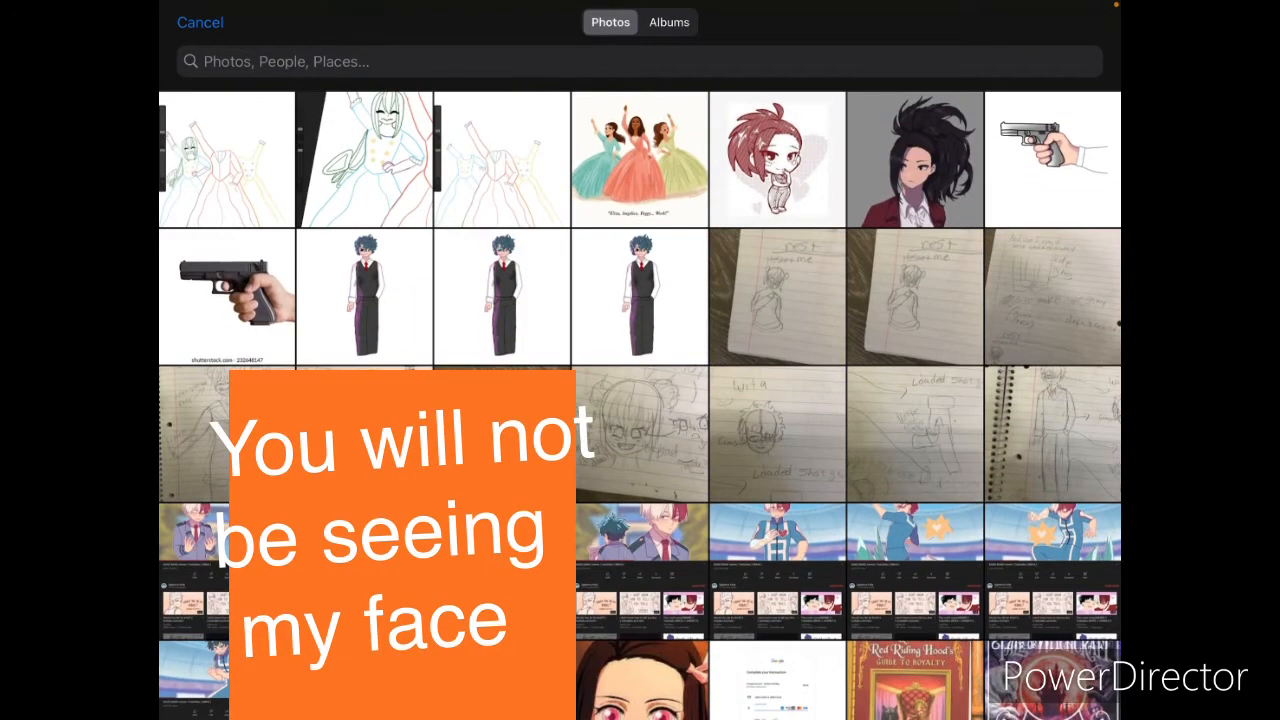
scroll("down", 3)
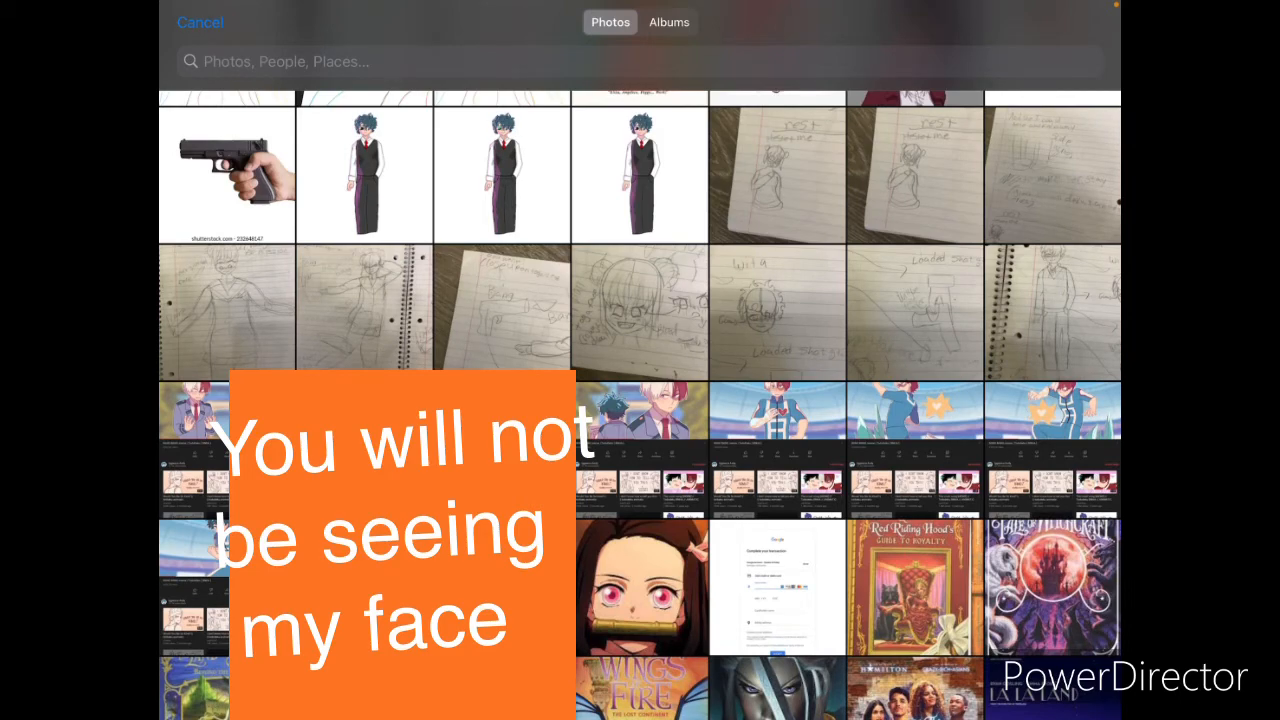
scroll("up", 3)
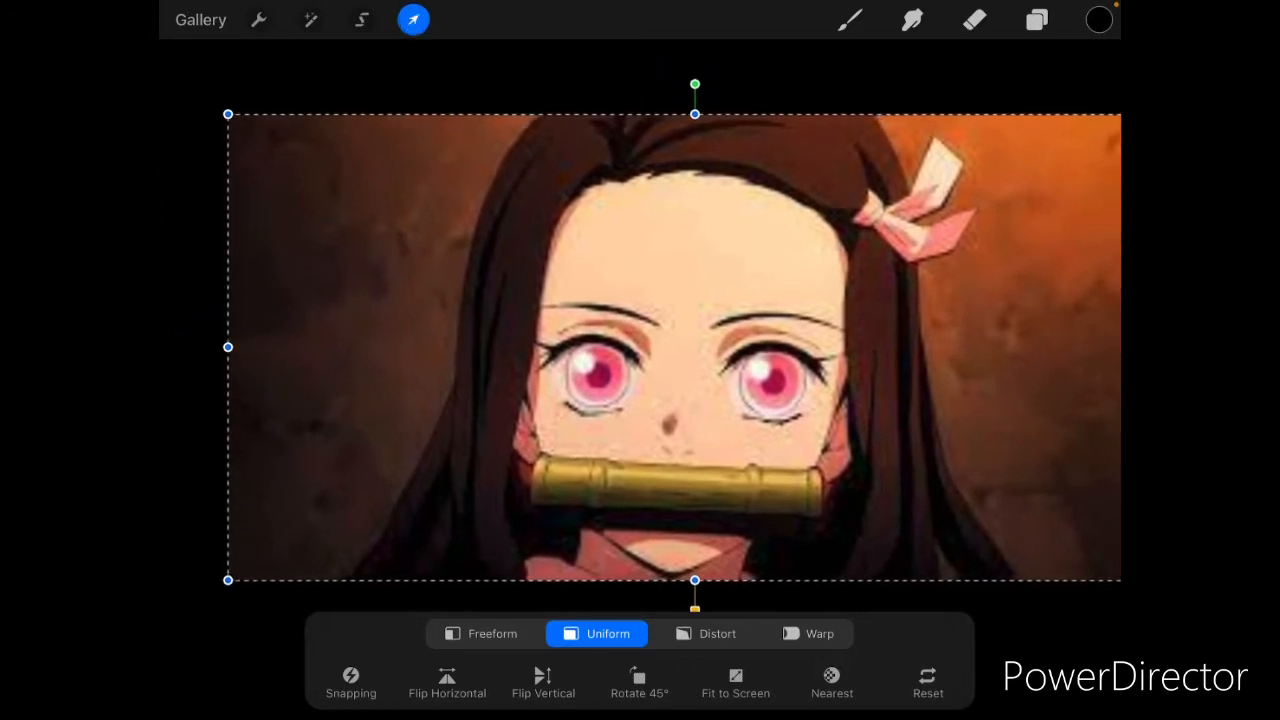
- Confirm the photo placement and trace the girl's face, hair and gag in white on an empty layer
left_click(1036, 20)
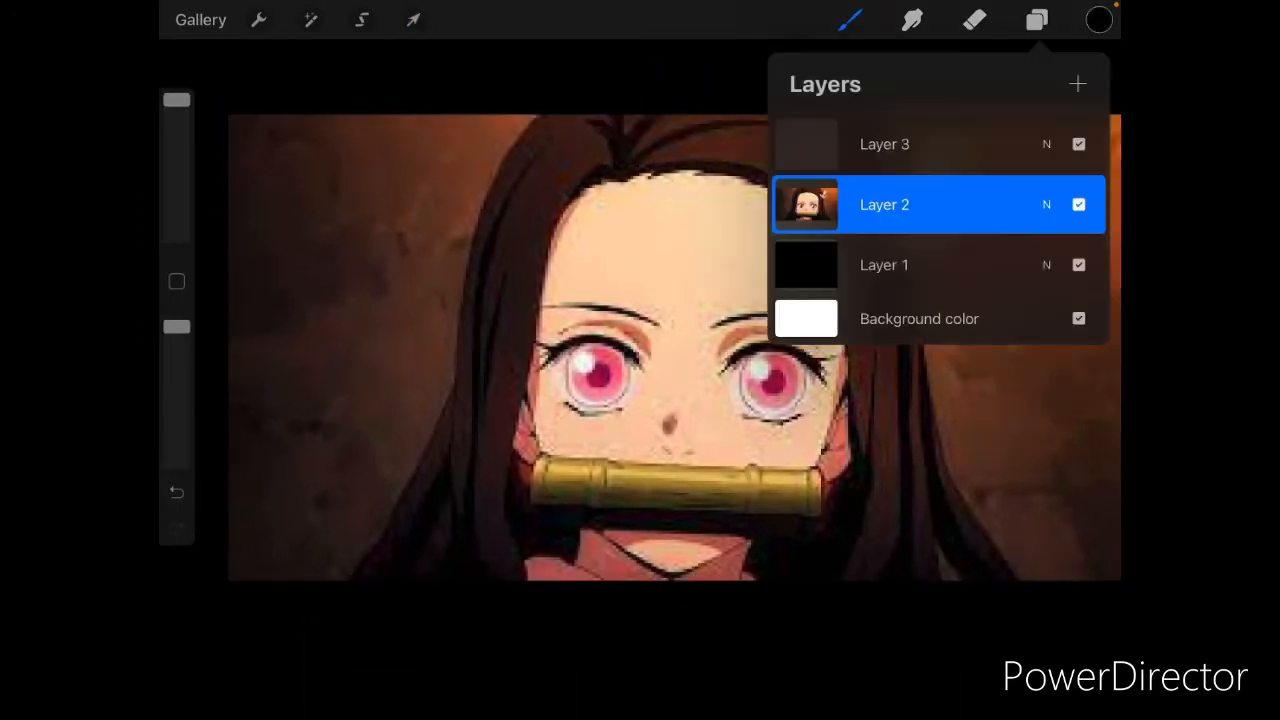
left_click(1098, 20)
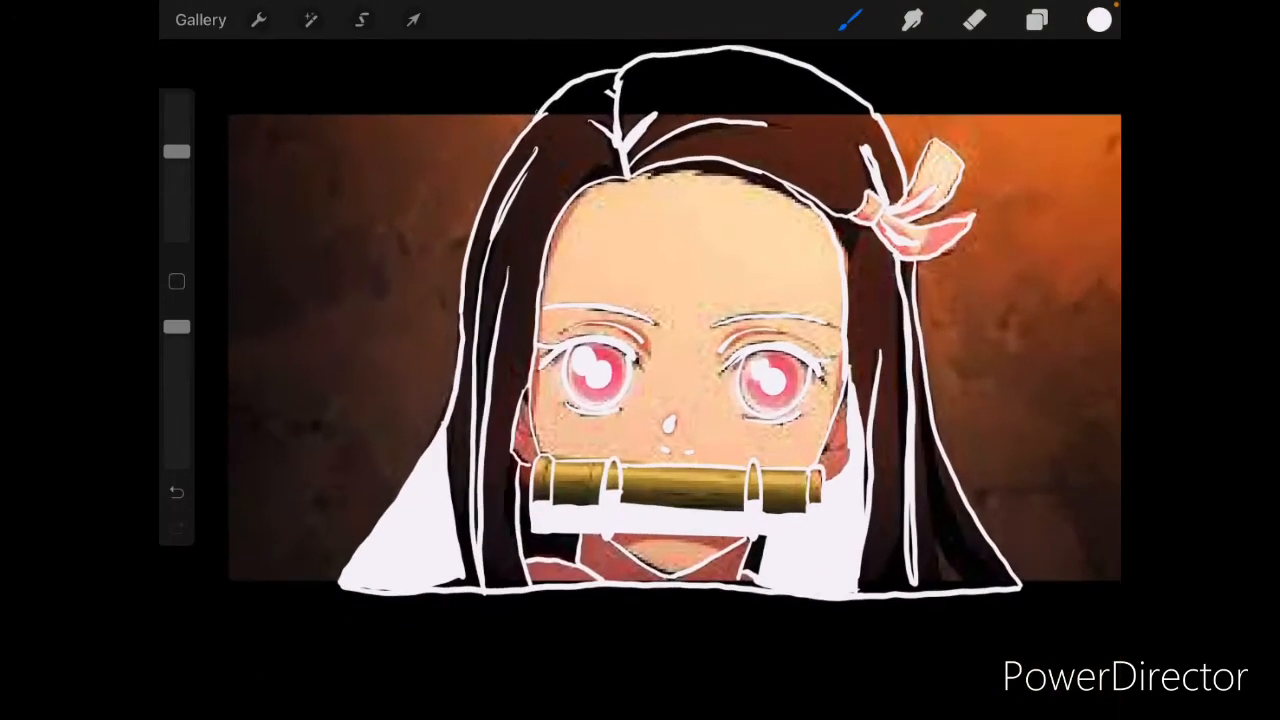
- Hide the reference photo layer so only the white line art shows on black
left_click(1036, 20)
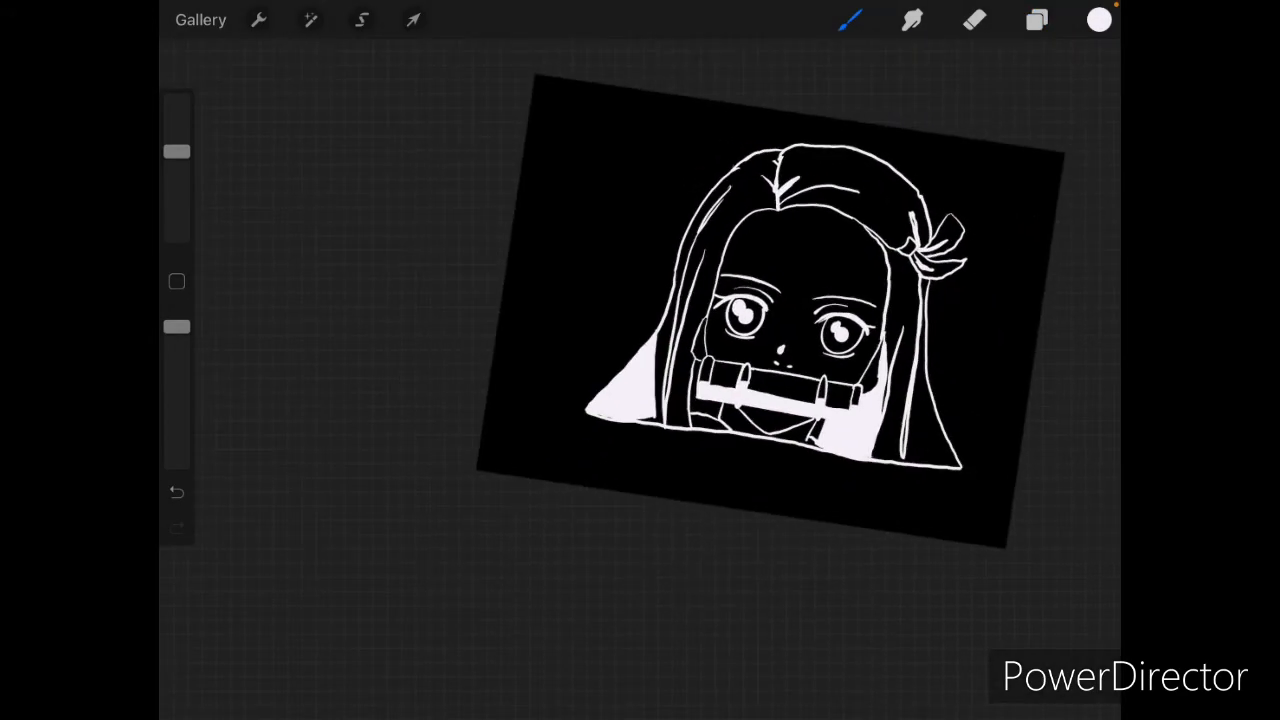
left_click(258, 20)
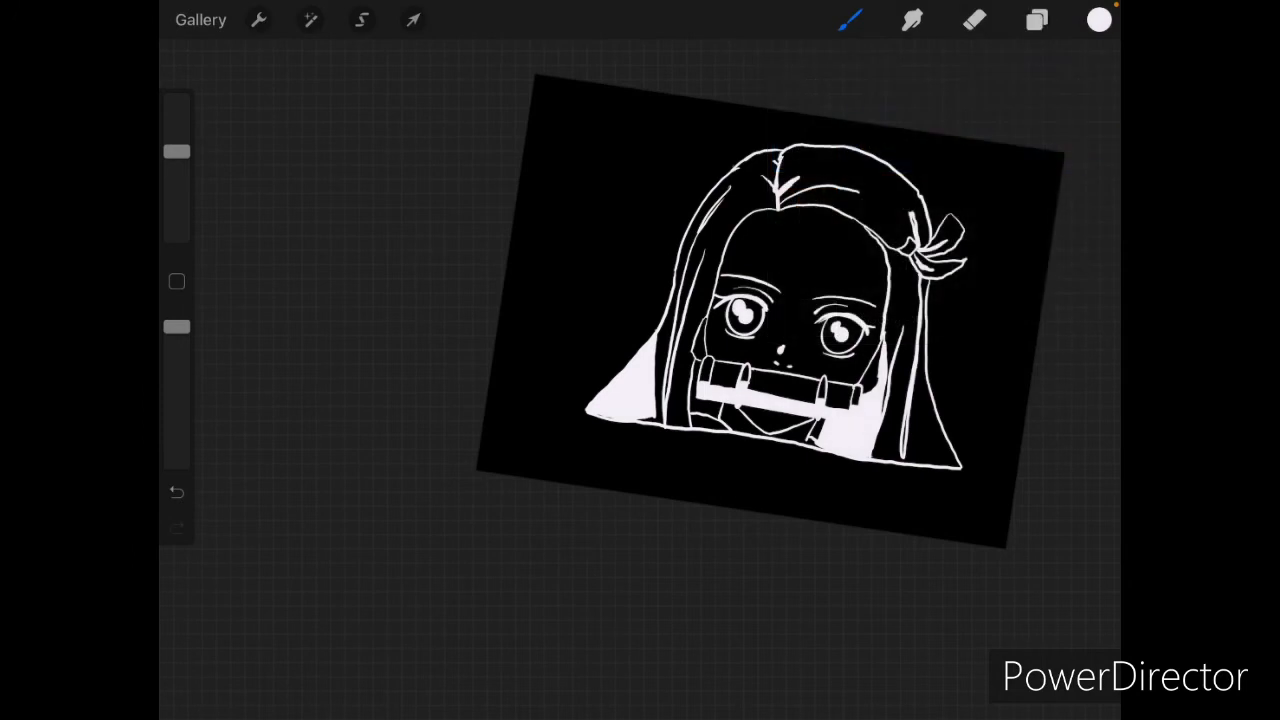
left_click(912, 20)
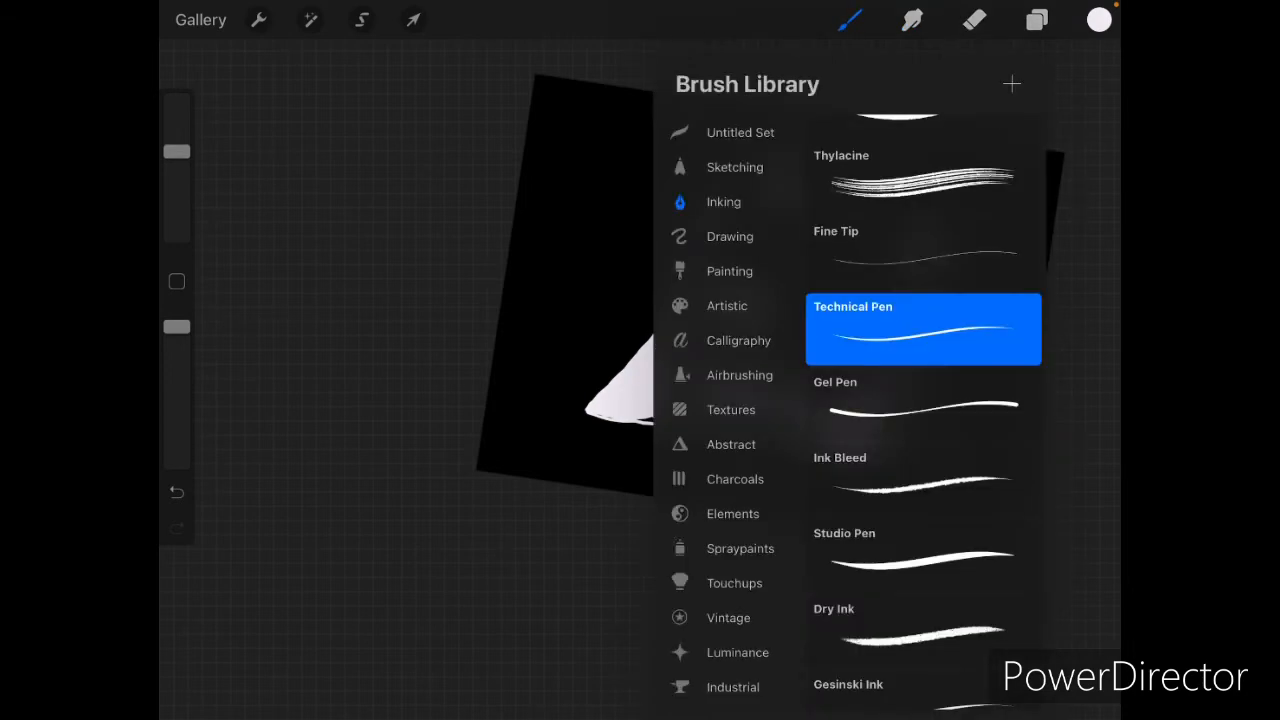
- Create a new brush in Brush Studio and open its Shape Source editor
left_click(740, 132)
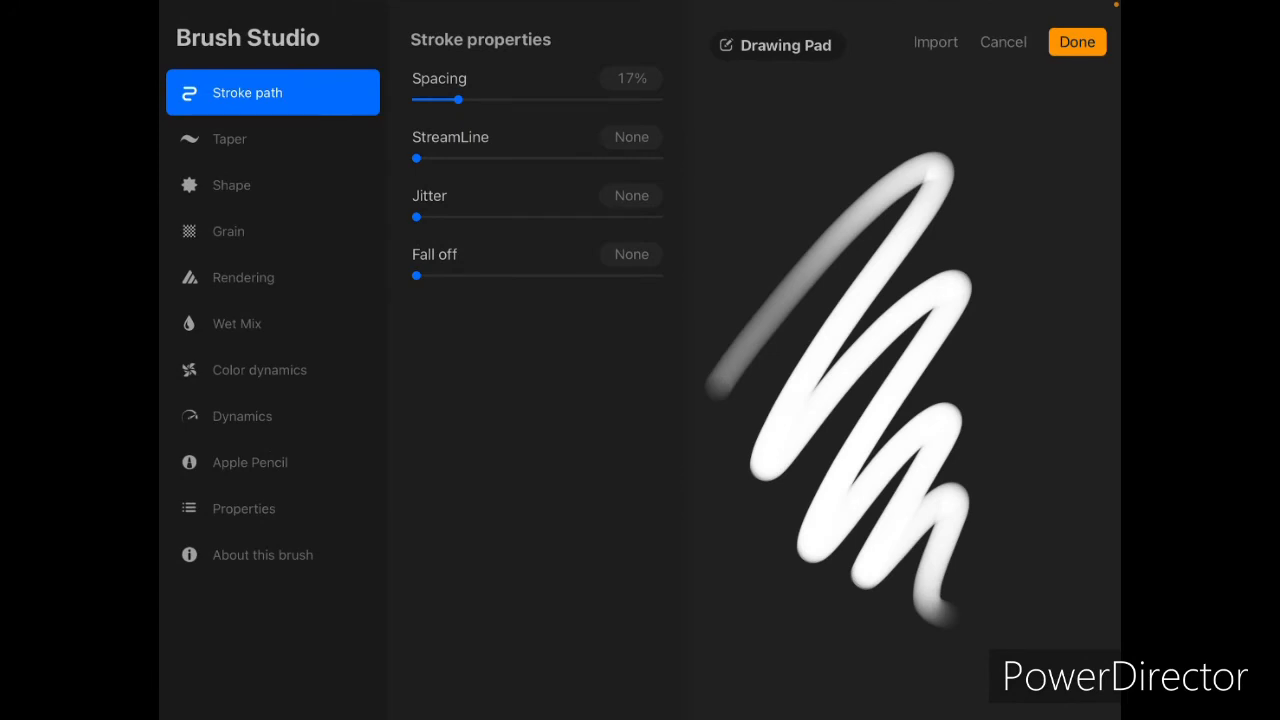
left_click(272, 184)
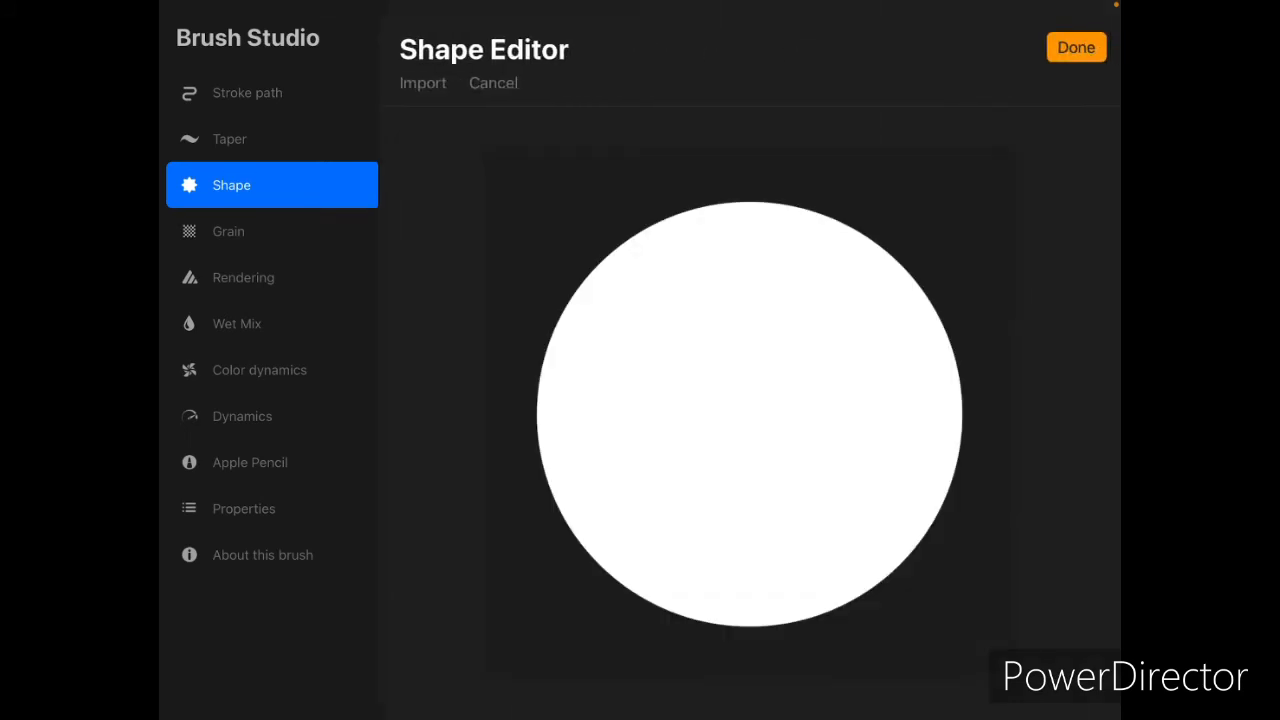
- Import the line art as the stamp shape and save the new brush to the Untitled Set
left_click(424, 82)
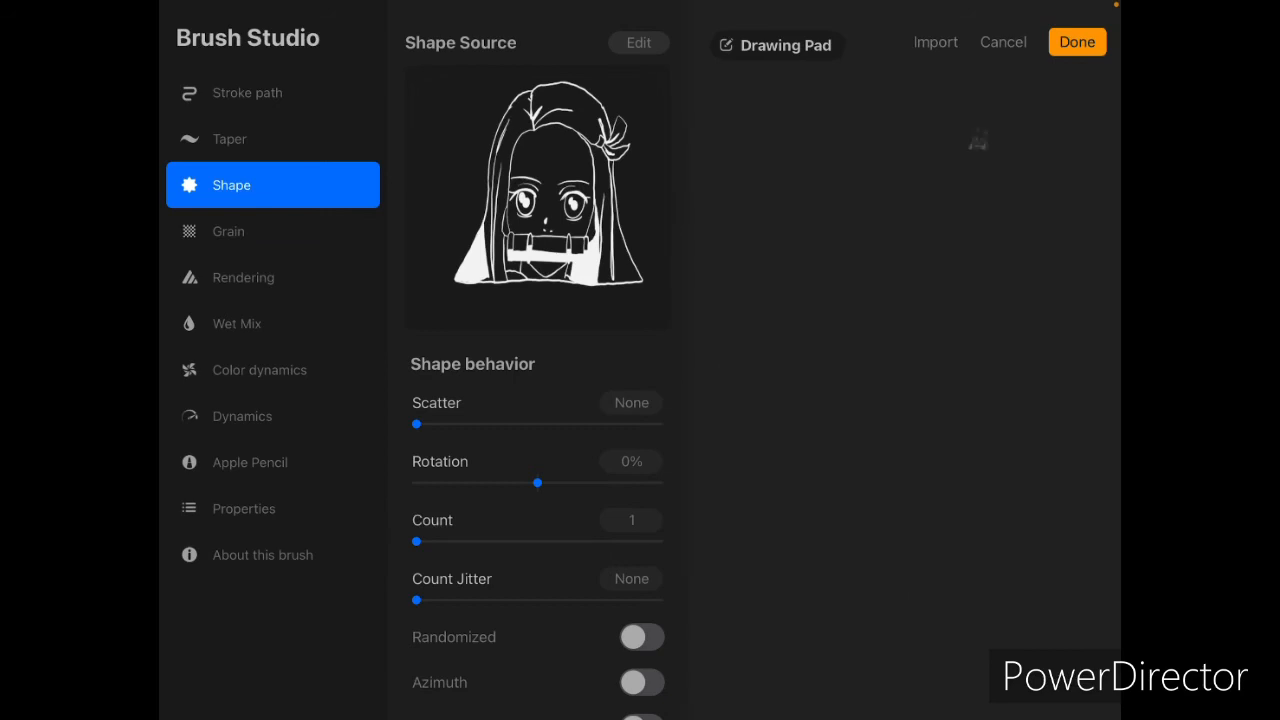
left_click(1076, 42)
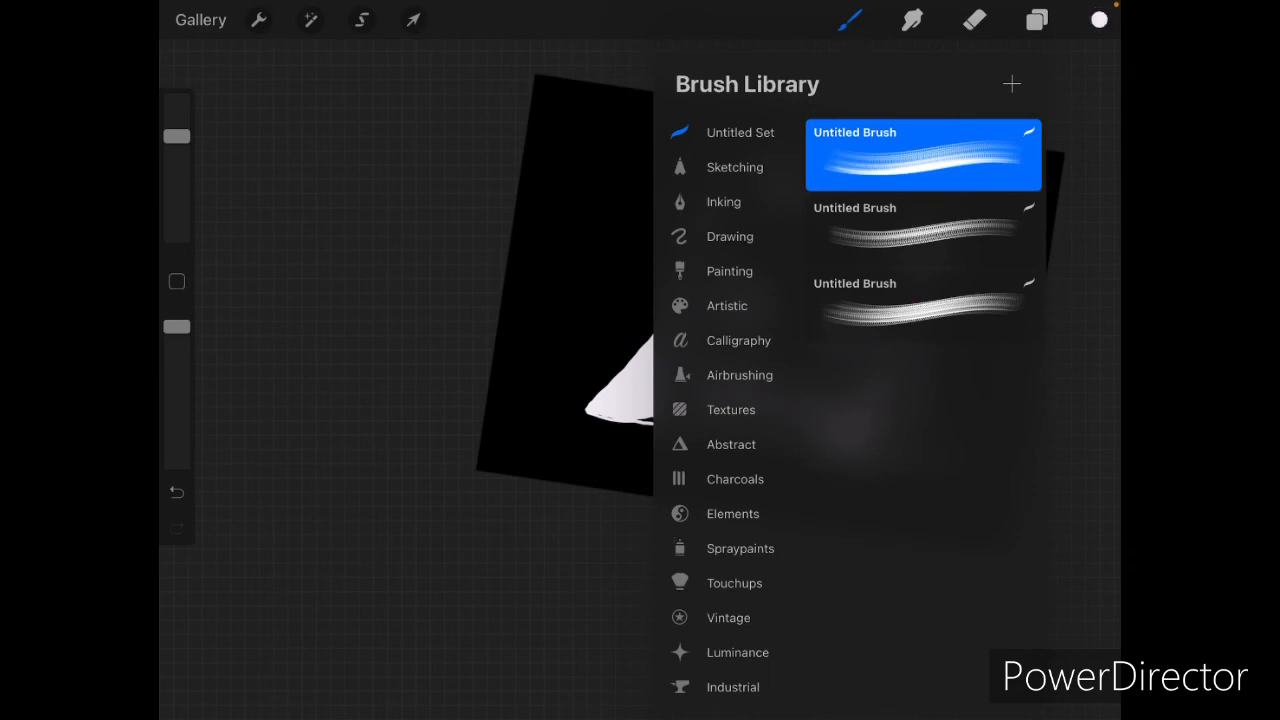
left_click(1098, 20)
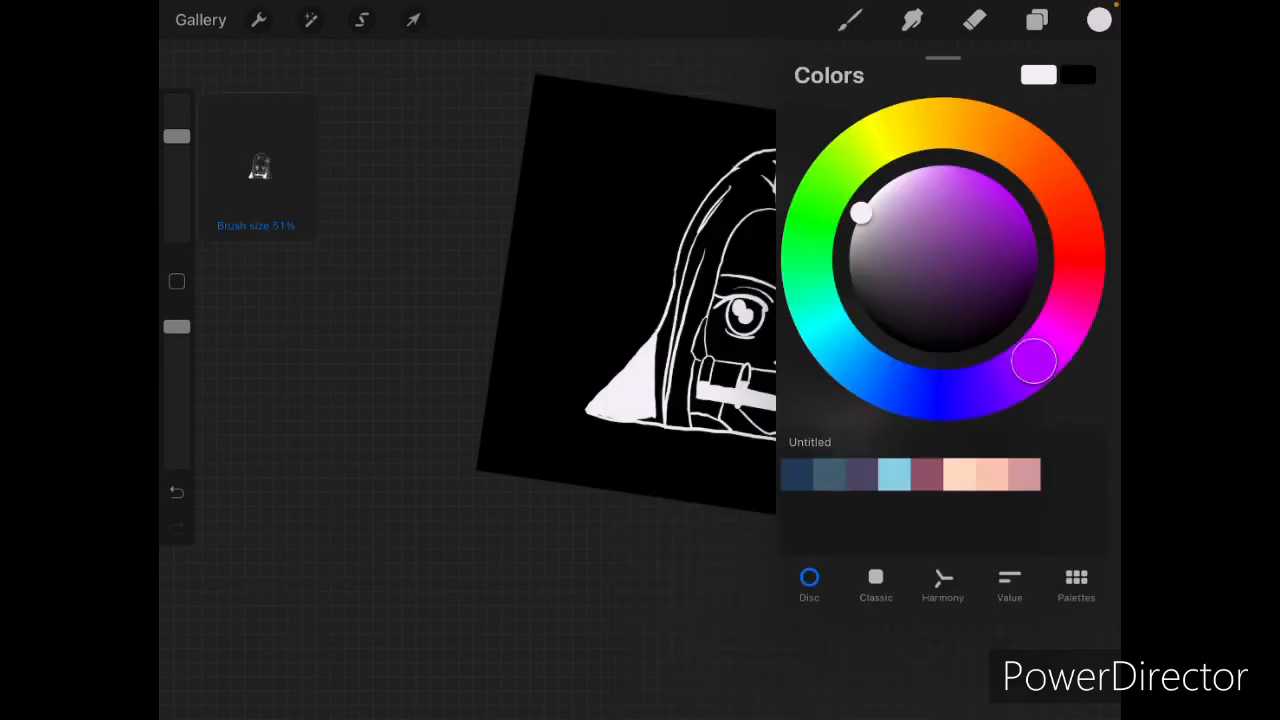